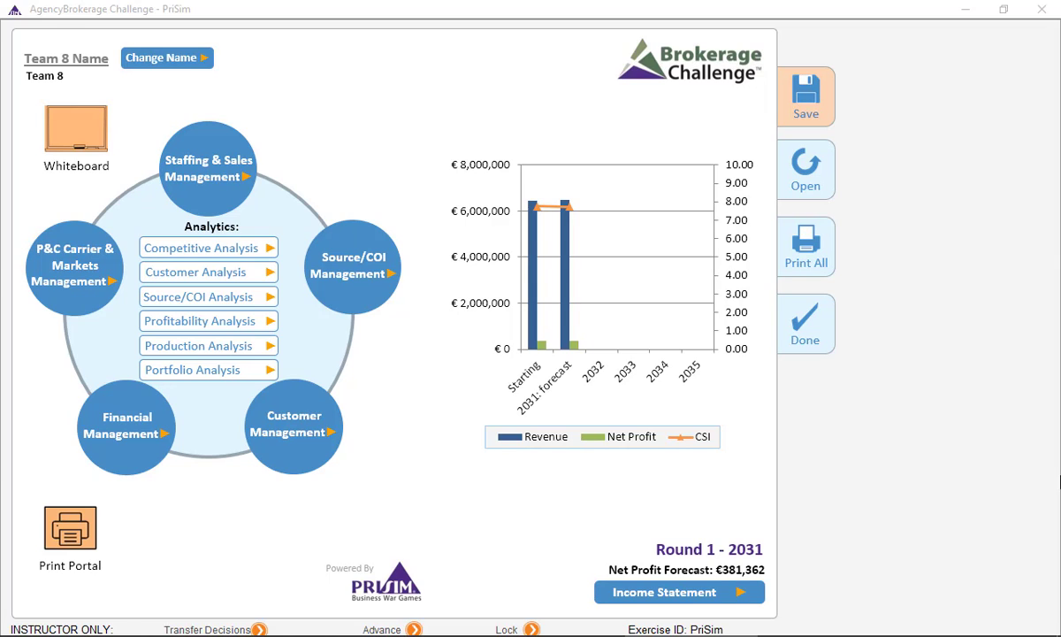
mouse_move(283, 434)
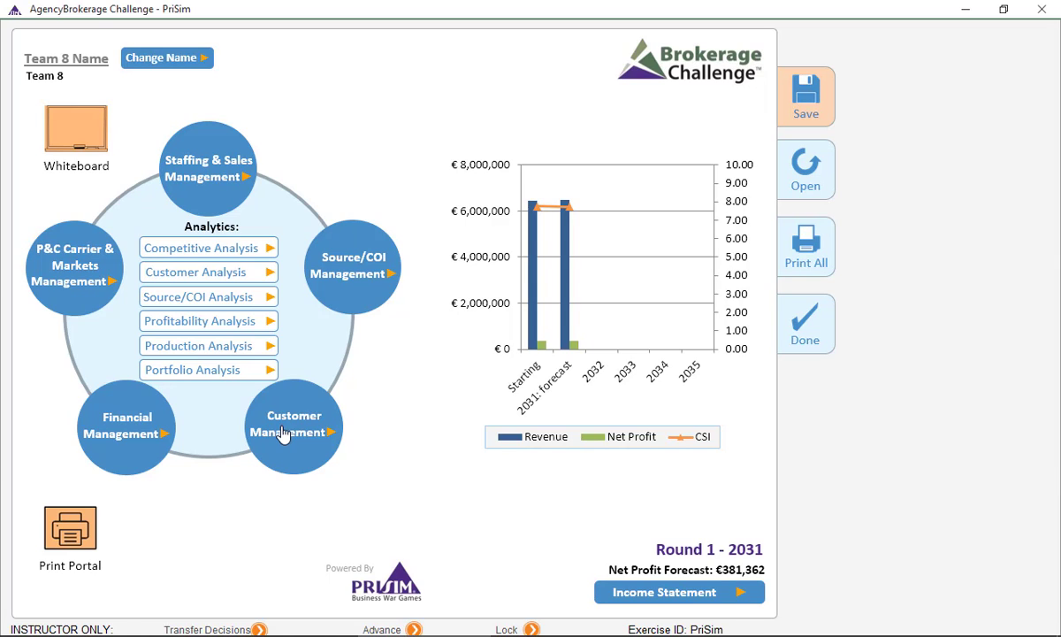
Open the 2031 Customer Management decisions screen, showing a €39,000 business development budget.
click(293, 429)
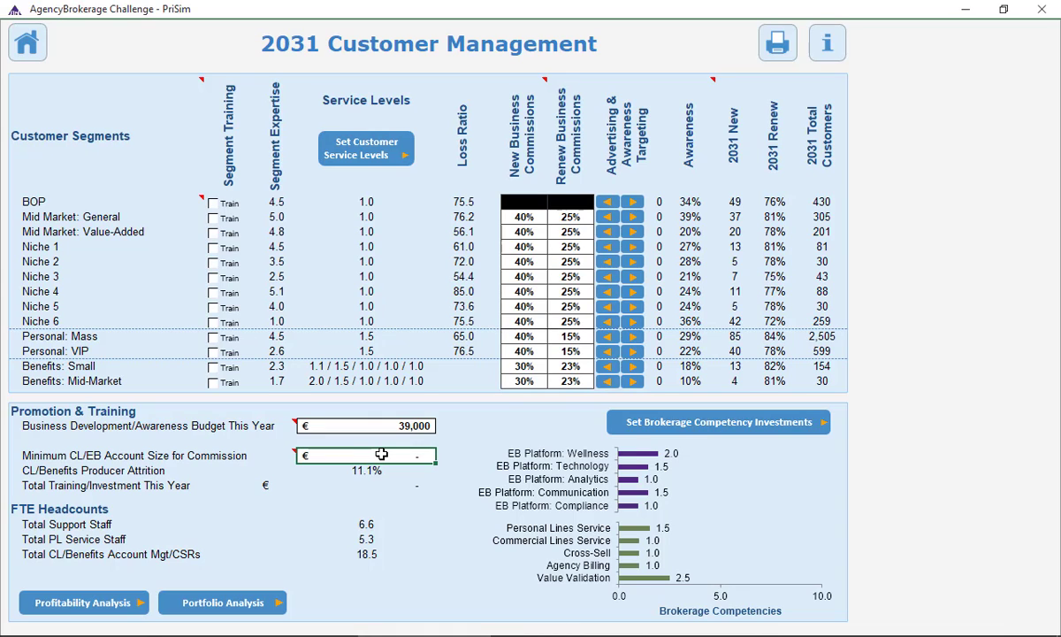
mouse_move(973, 405)
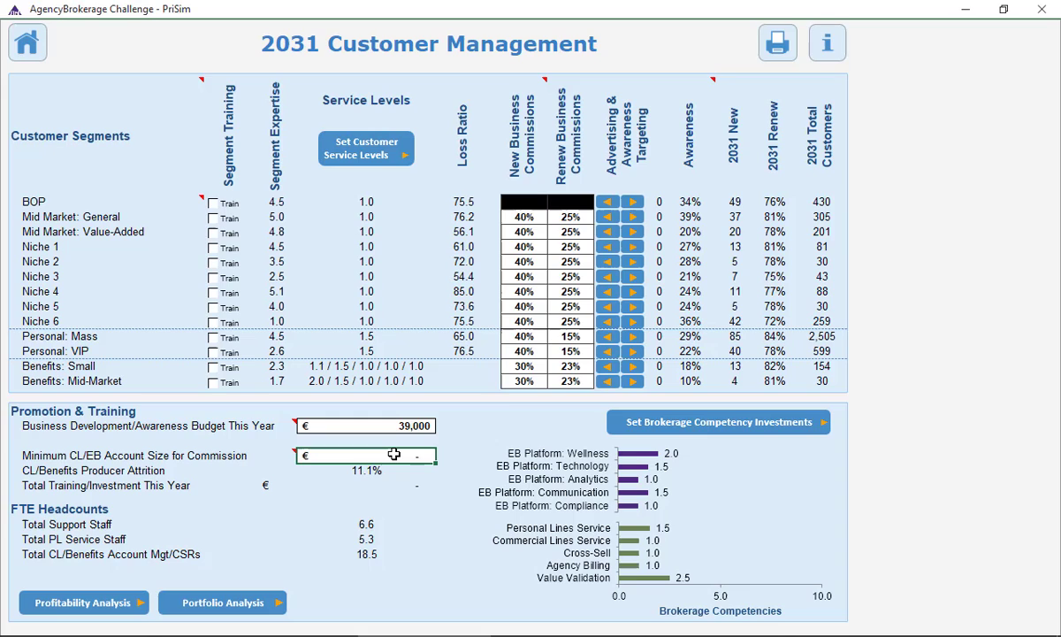
Enter 10000 as the minimum CL/EB account size for commission.
text(100000)
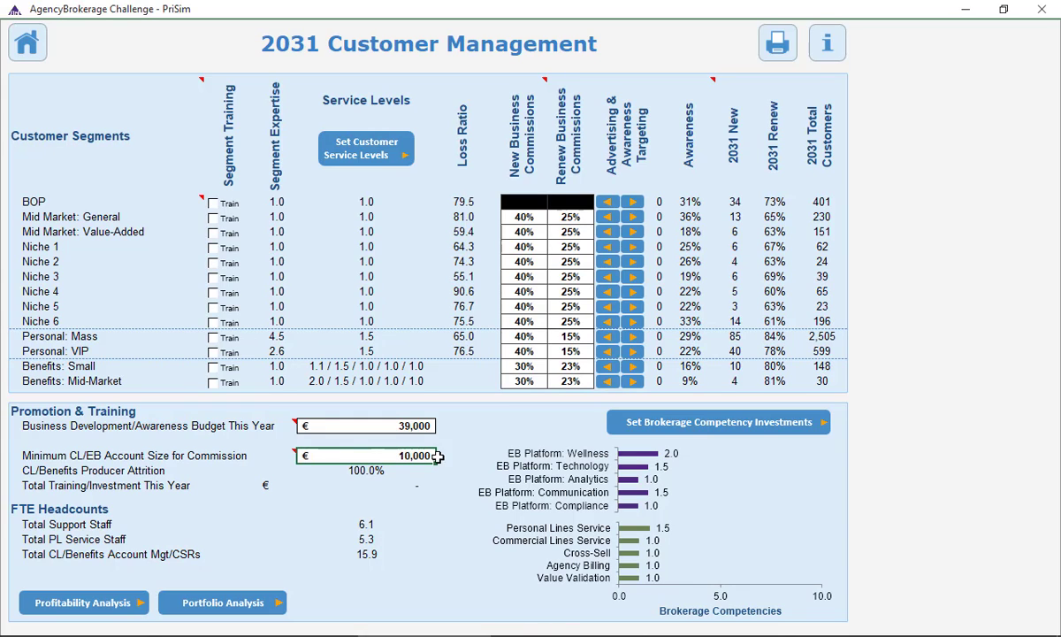
mouse_move(447, 455)
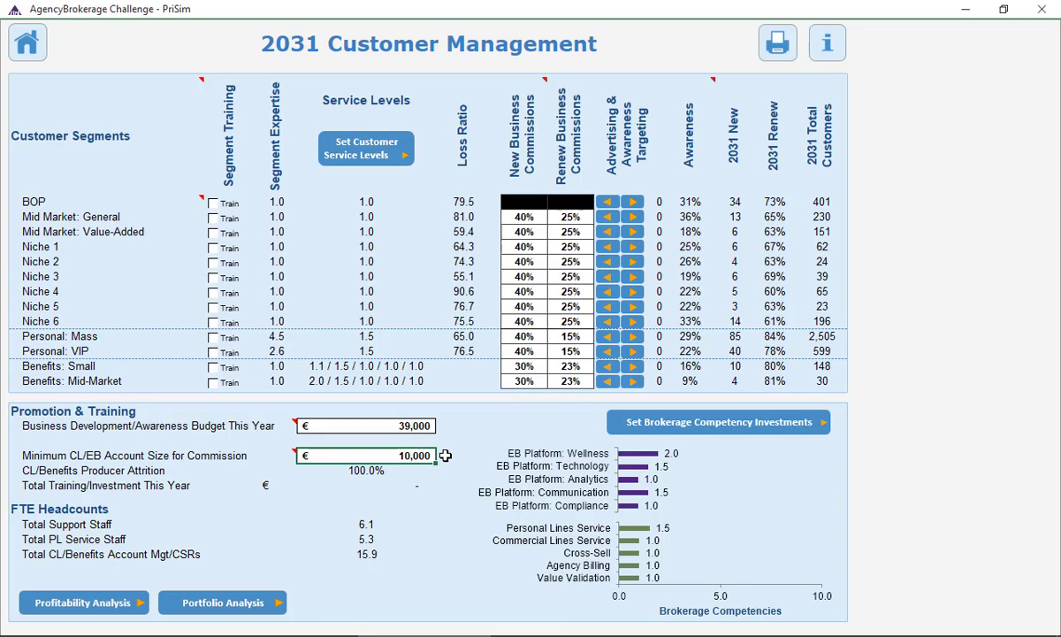
mouse_move(374, 469)
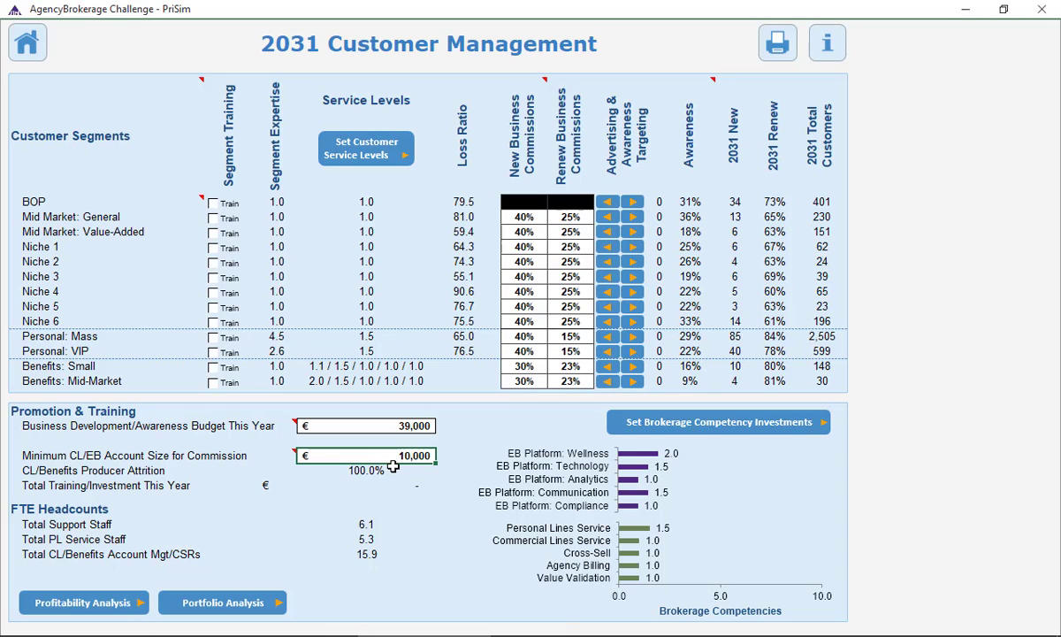
mouse_move(398, 470)
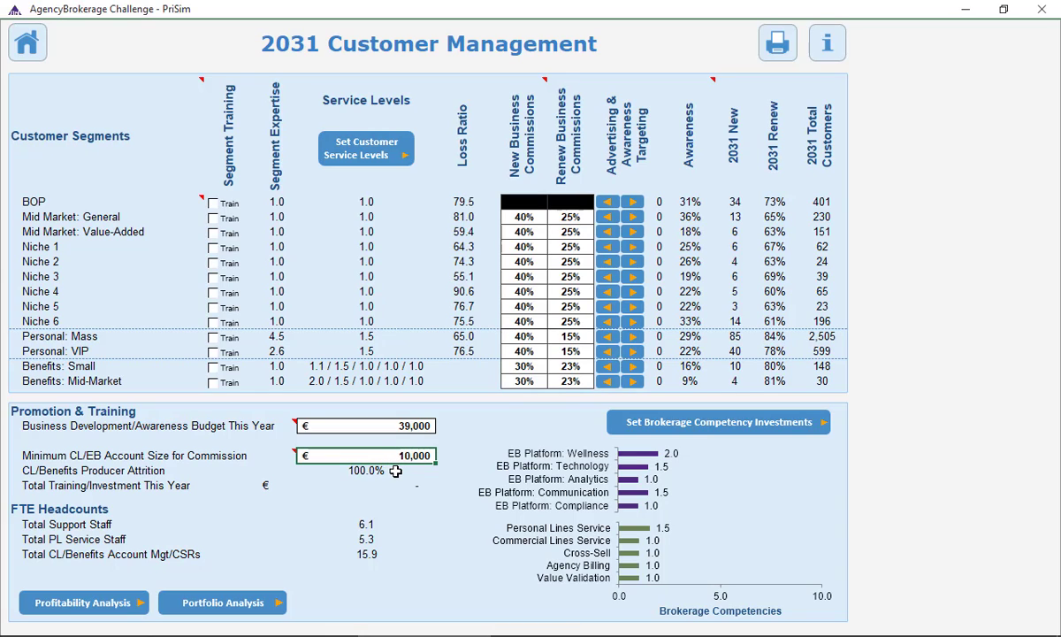